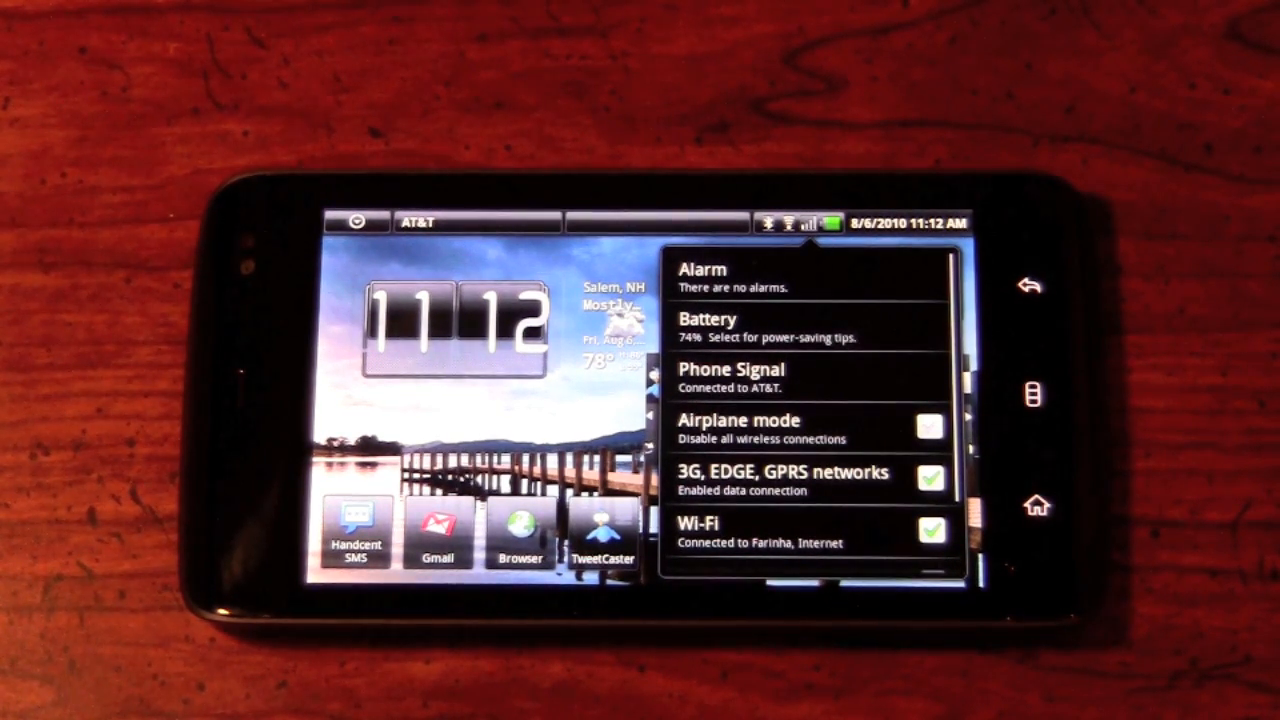
Step: Turn Bluetooth off in the status settings menu and dismiss it
left_click(929, 427)
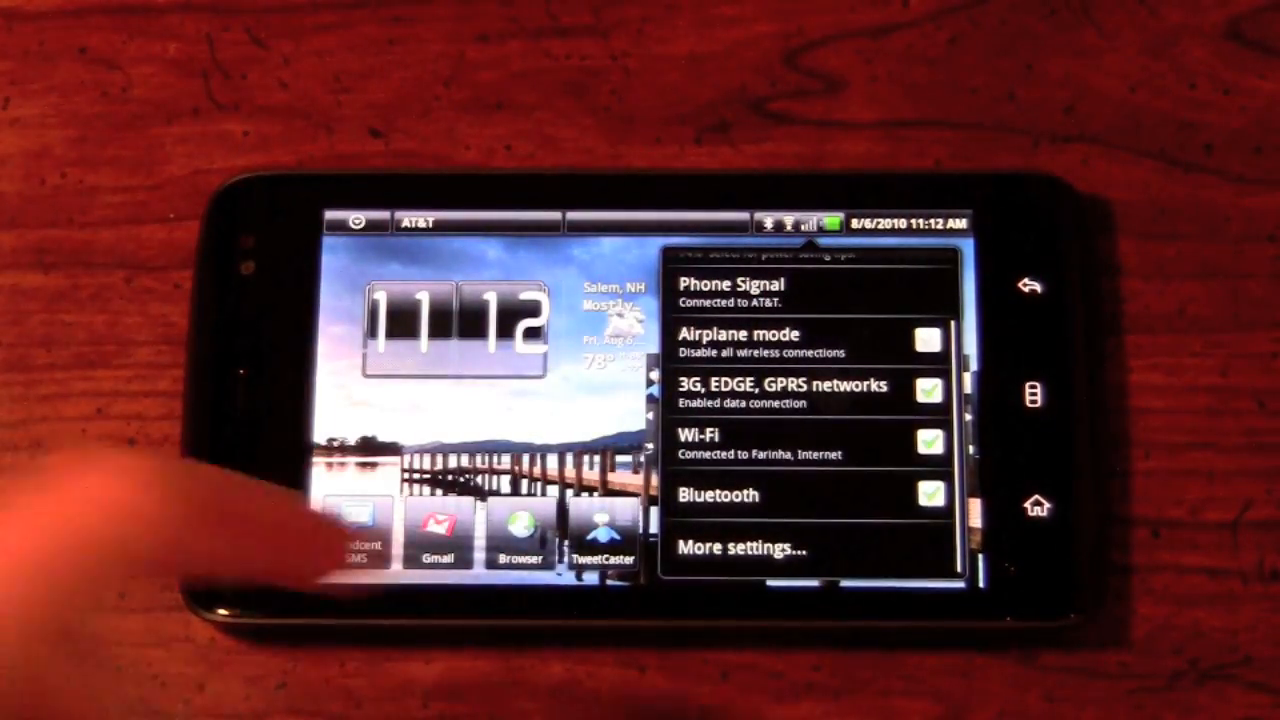
left_click(929, 494)
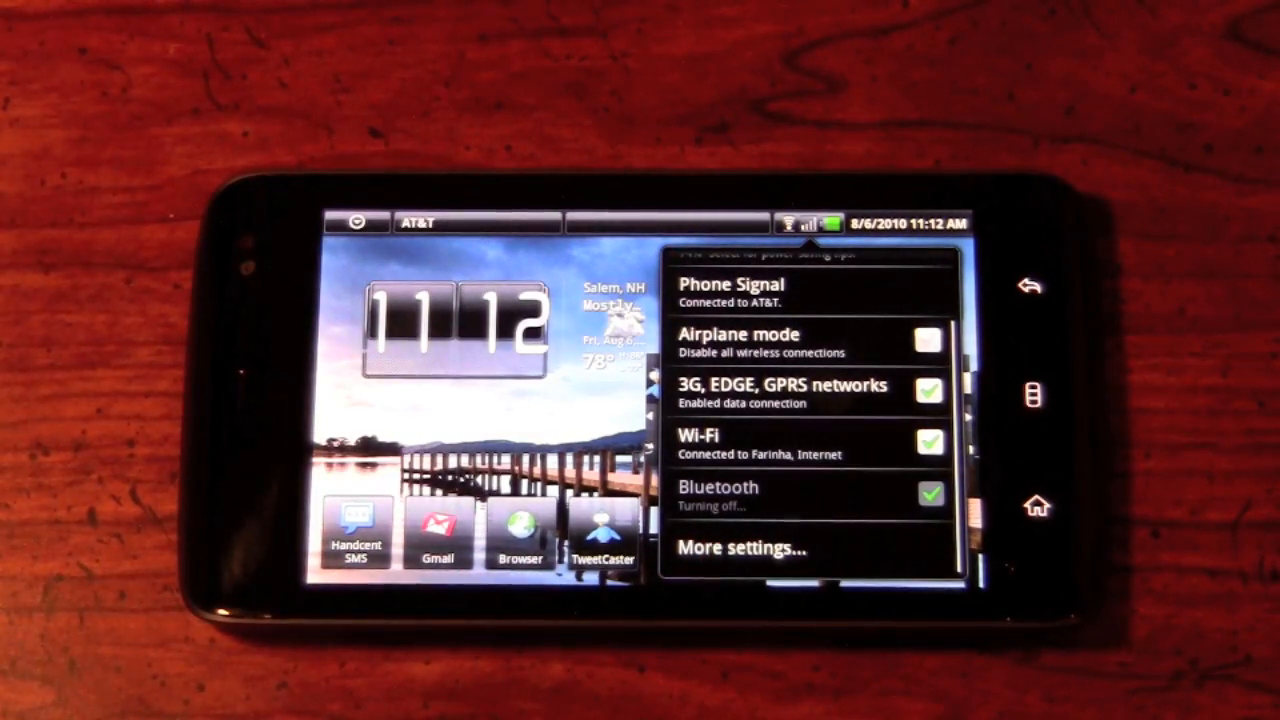
left_click(928, 493)
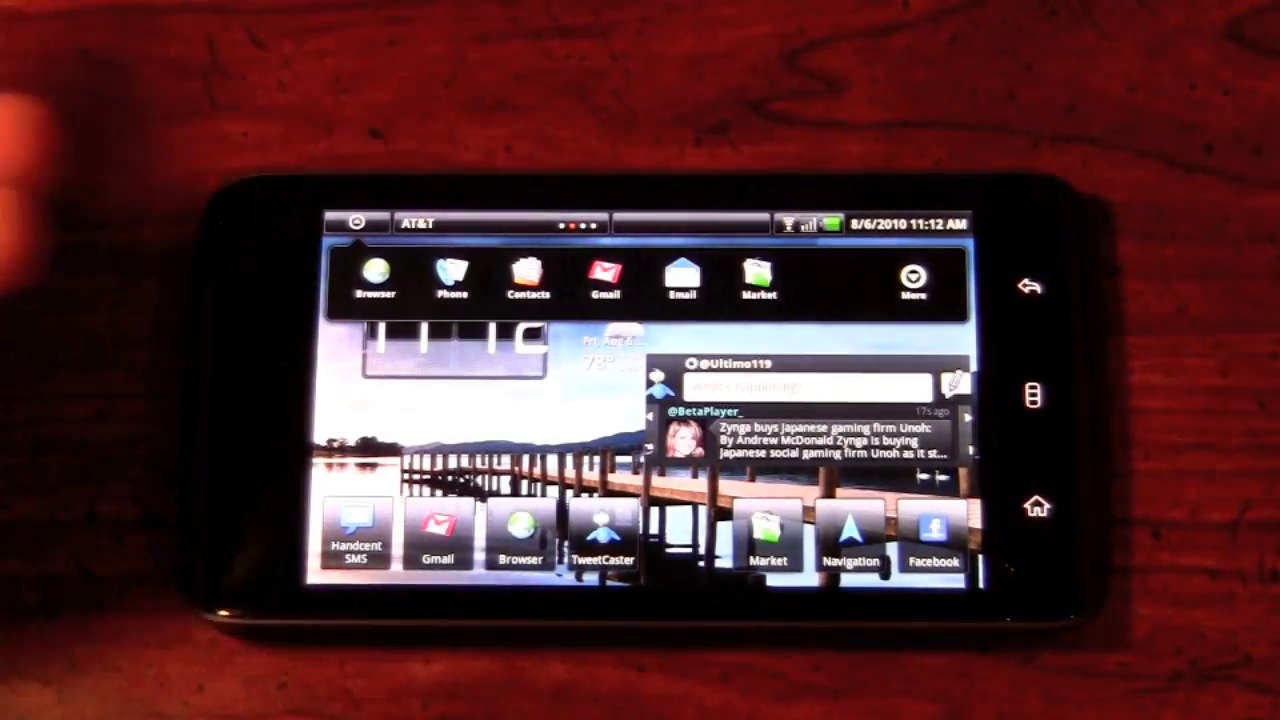
Step: Expand the launcher to the full installed-app list and scroll through it
left_click(911, 285)
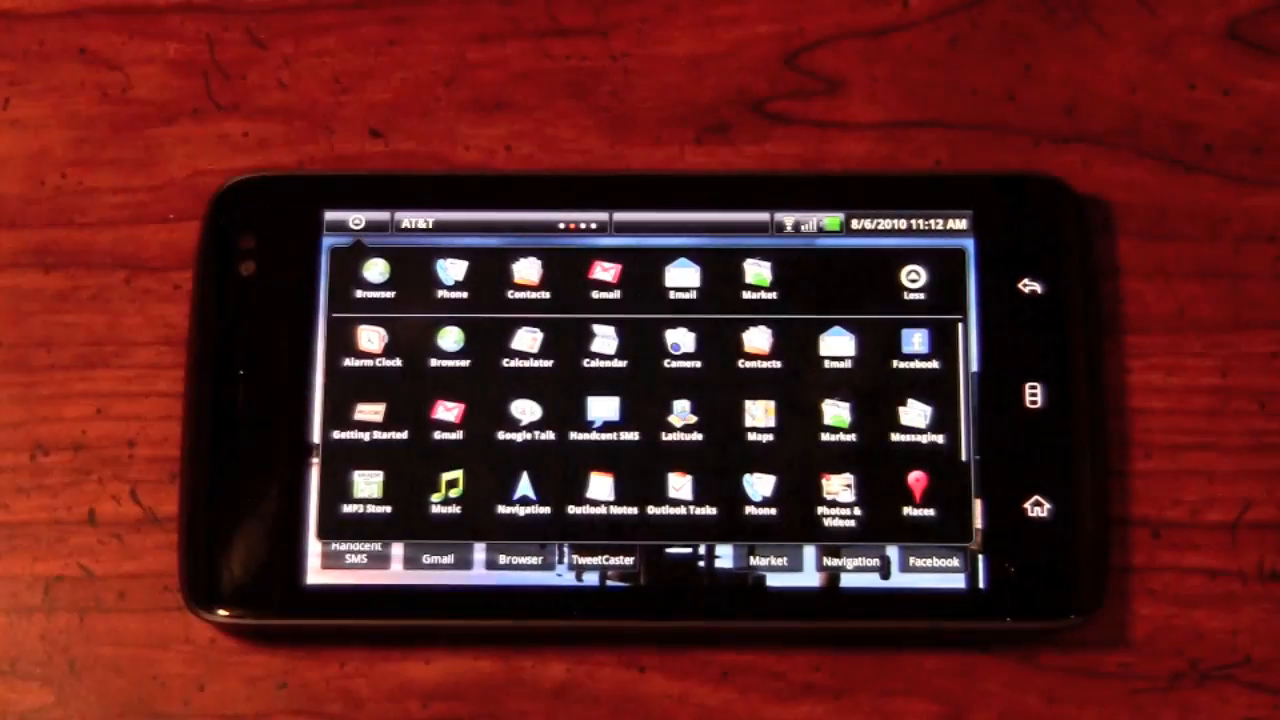
scroll("down", 3)
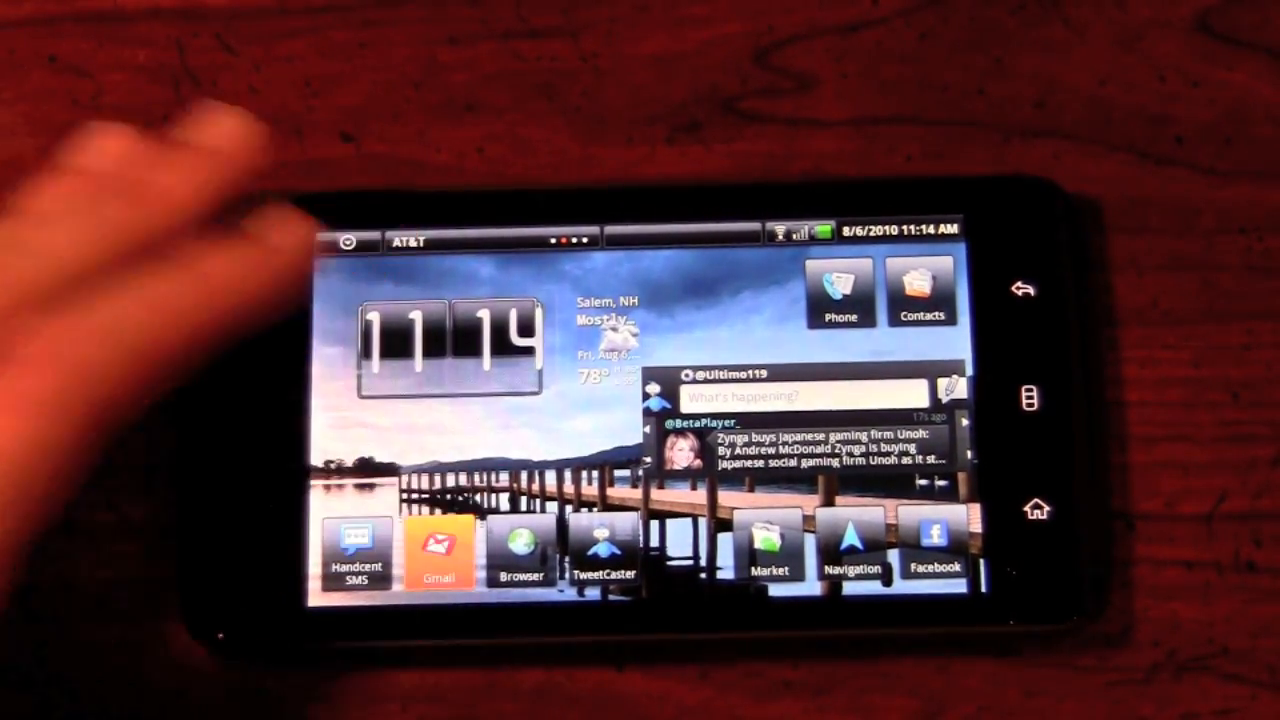
Step: Open Gmail from the home screen dock and scroll down the inbox conversations
left_click(438, 548)
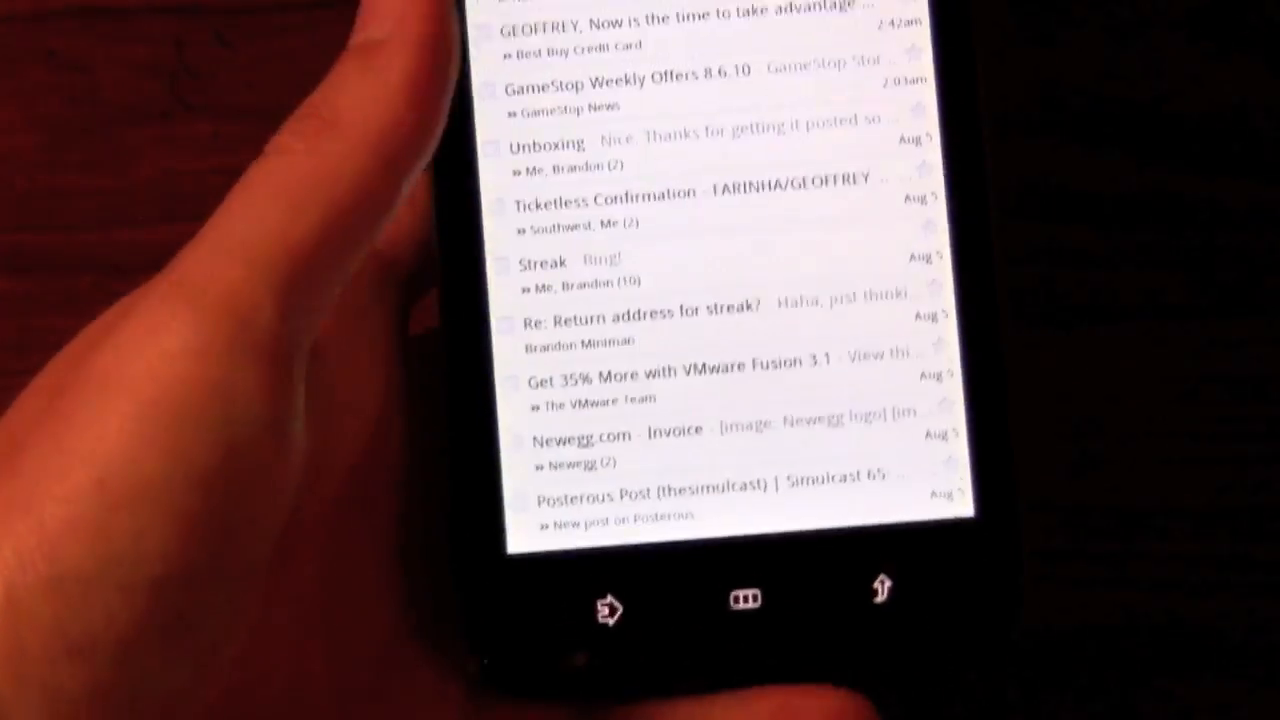
scroll("down", 3)
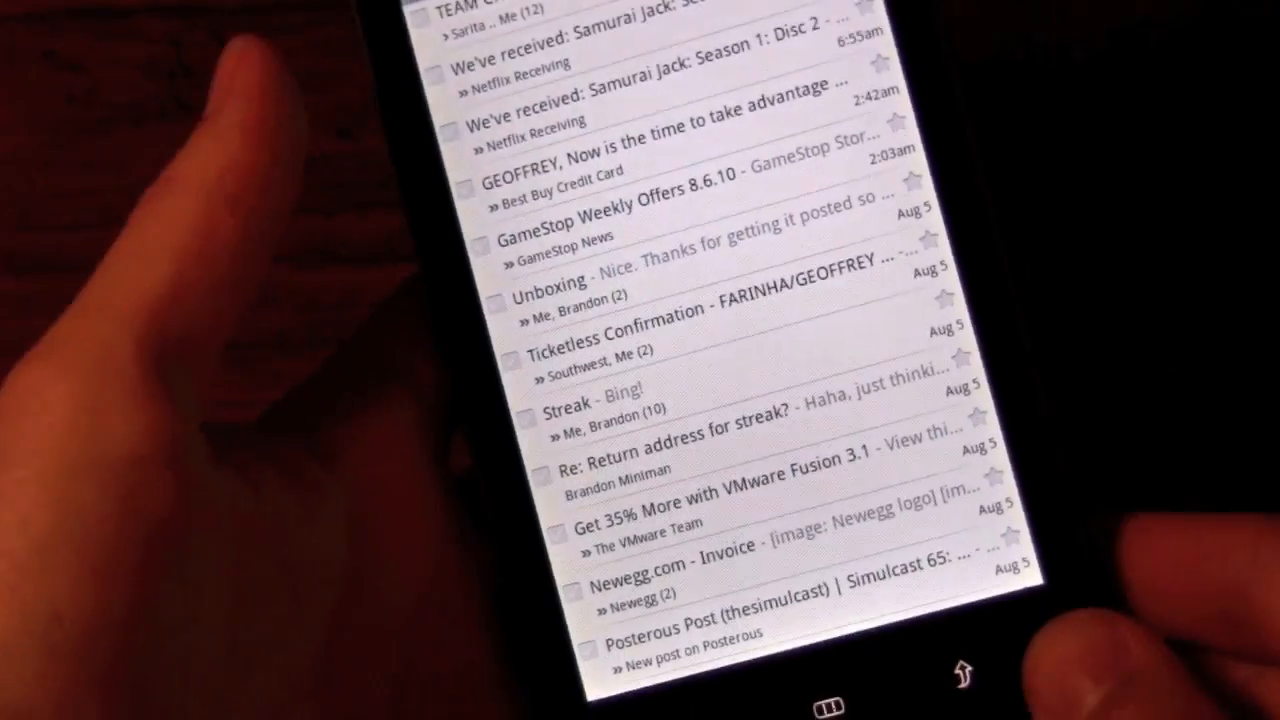